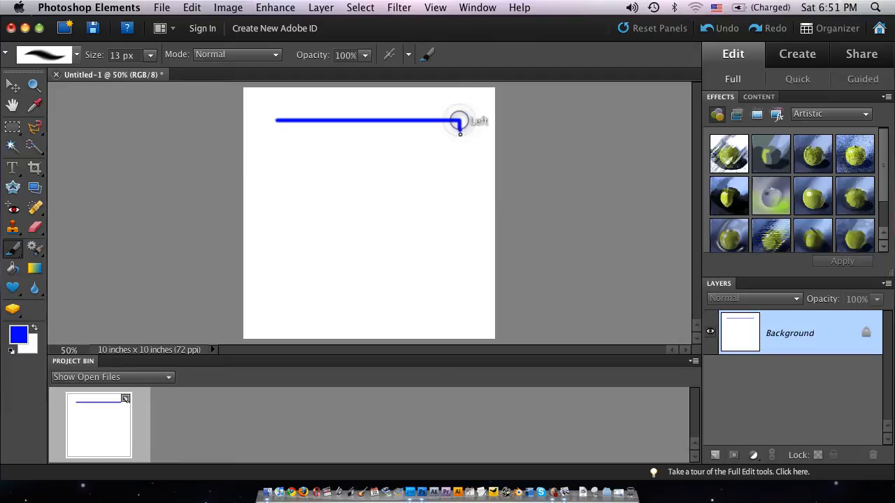
- Extend the blue stroke downward into a right-angle corner, then quit Photoshop Elements
left_click_drag(459, 123, 458, 305)
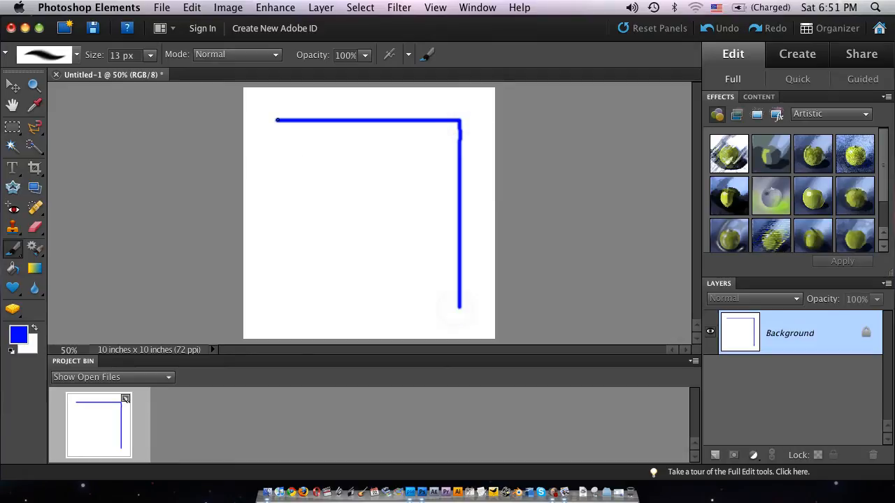
left_click(408, 483)
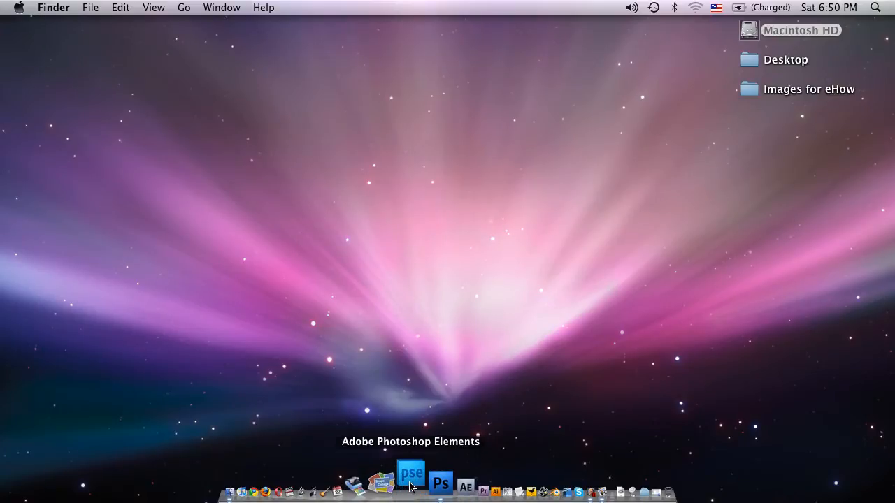
- Relaunch Photoshop Elements from the Dock, reaching its 29-days-remaining trial screen
left_click(411, 484)
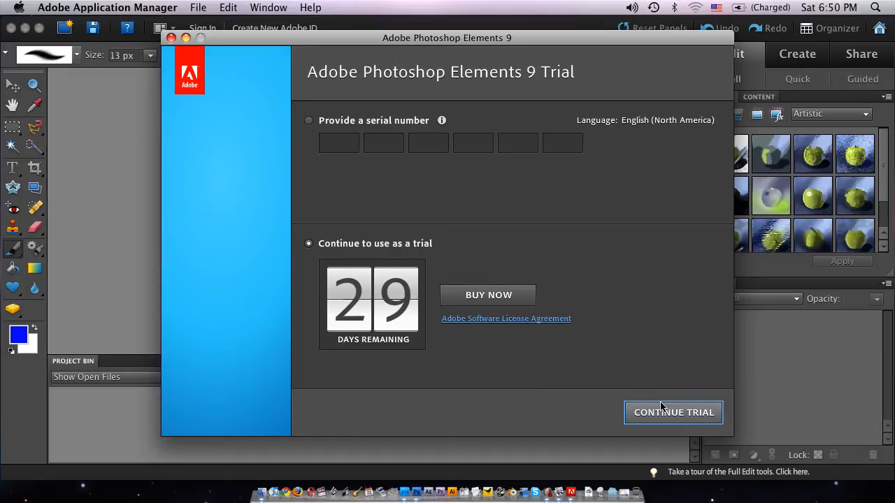
- Continue the trial so Photoshop Elements shows its new-file options
left_click(673, 412)
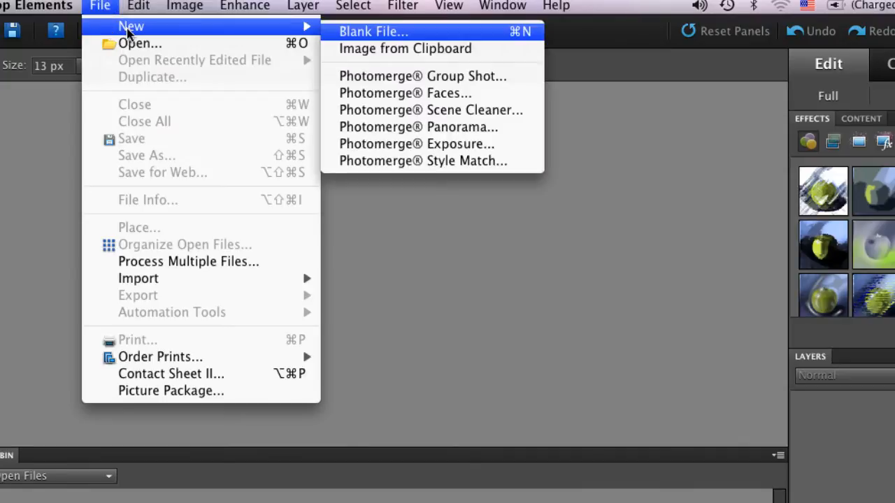
mouse_move(339, 34)
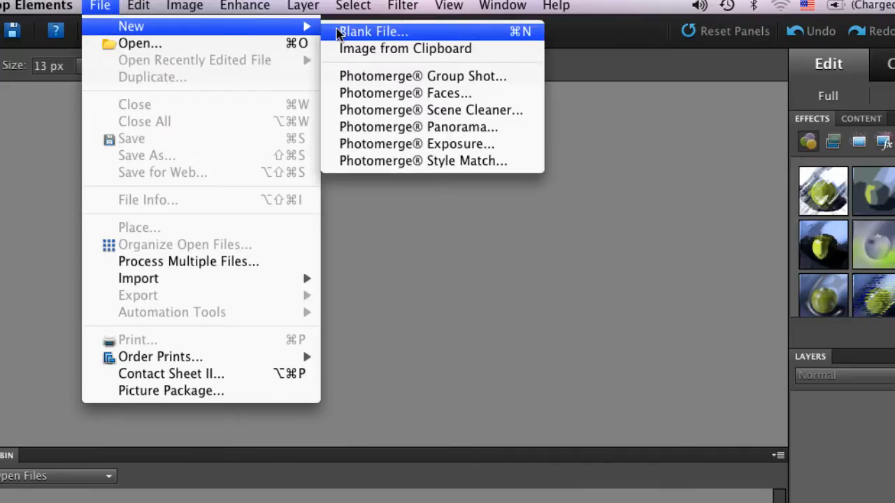
- Create a new blank white document 720 by 720 pixels
left_click(372, 31)
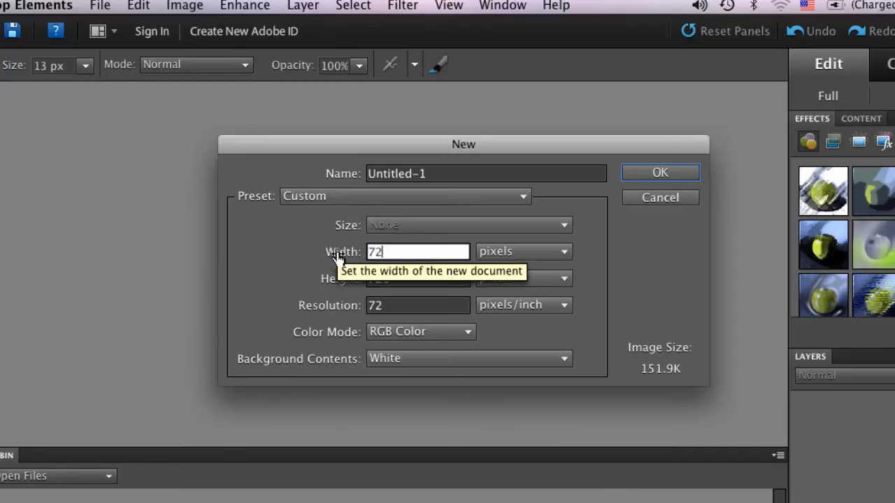
type("720")
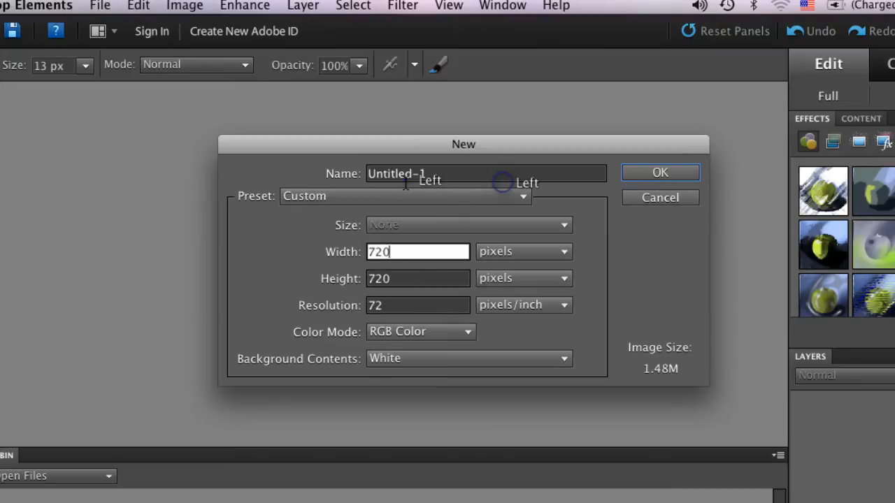
left_click(659, 173)
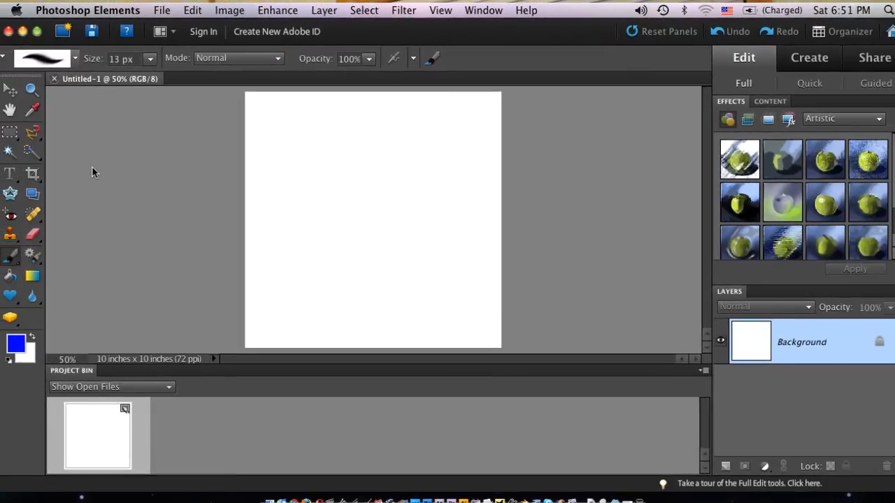
mouse_move(113, 240)
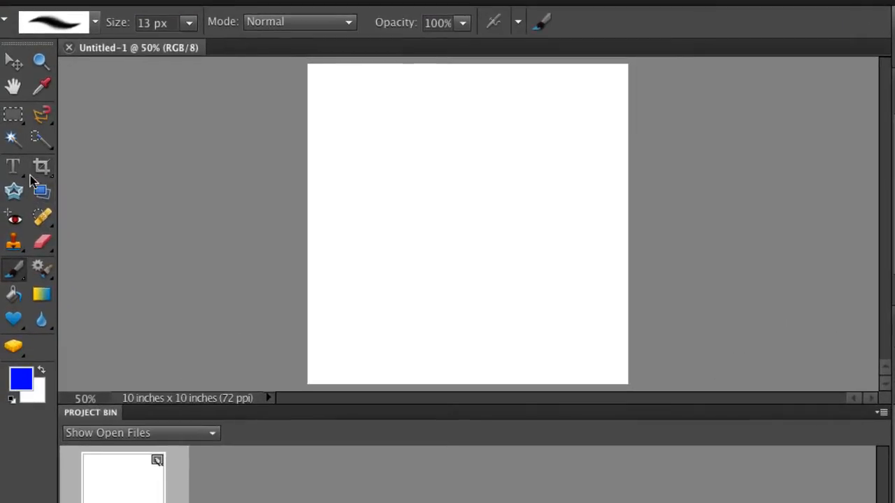
mouse_move(17, 272)
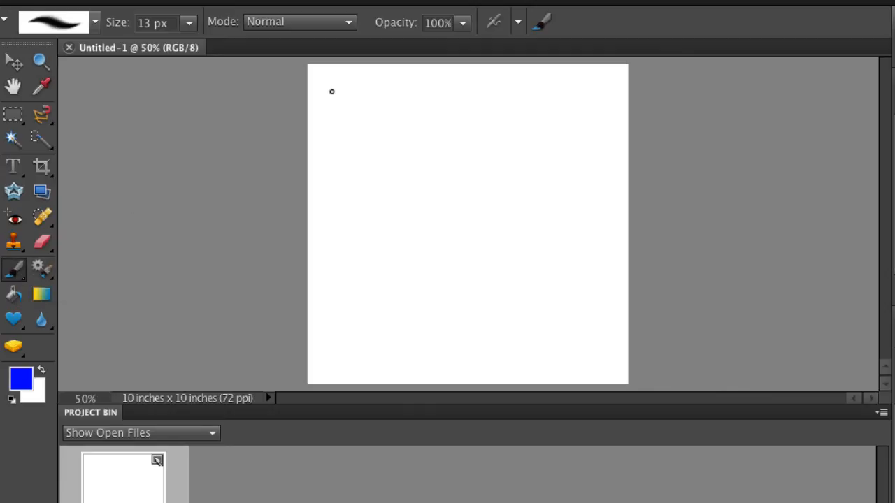
mouse_move(375, 104)
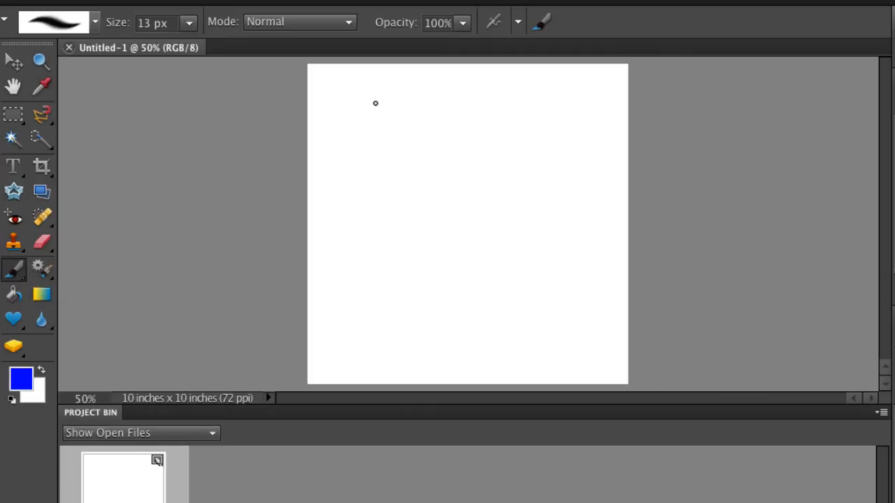
- Draw a blue horizontal line across the canvas top, turning downward into a right-angle corner
left_click_drag(350, 107, 576, 106)
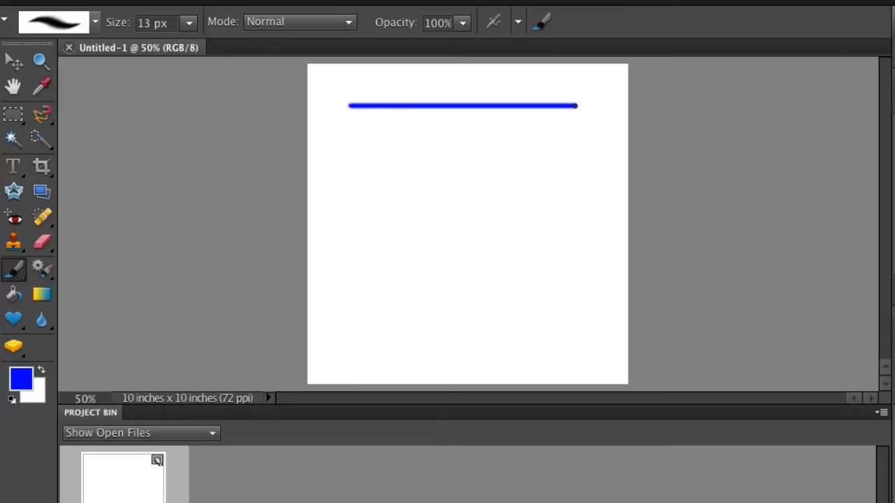
left_click_drag(576, 106, 585, 143)
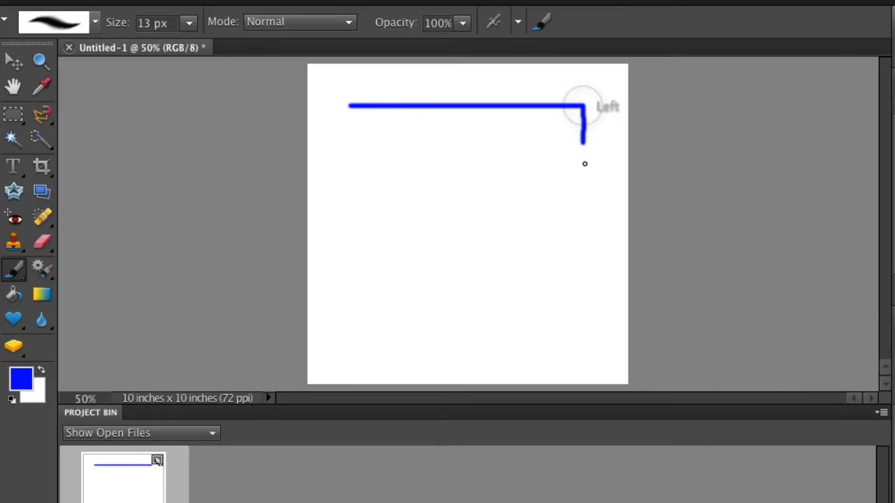